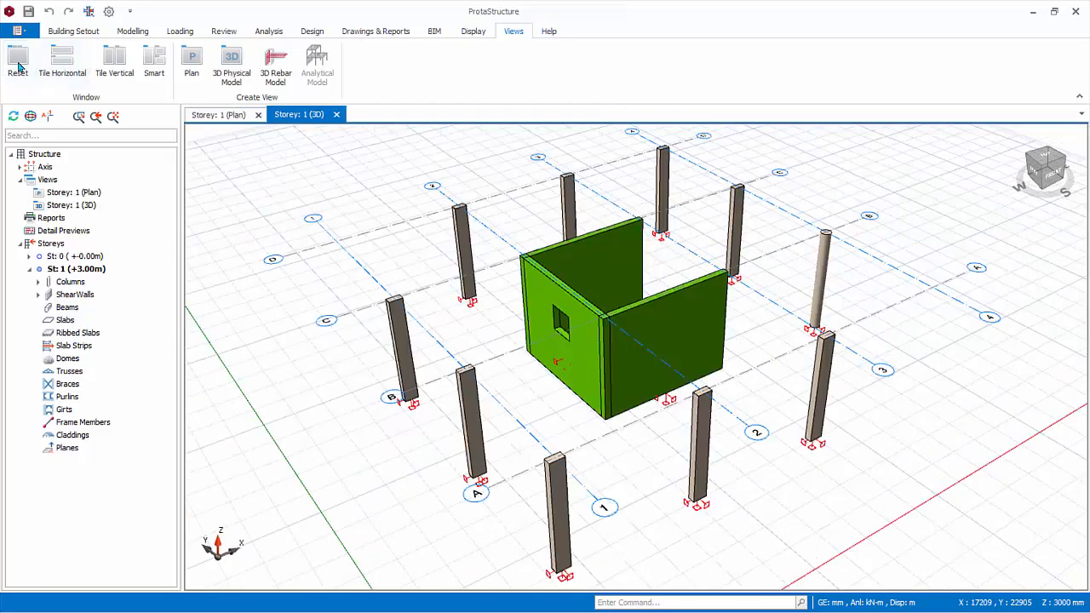
- Show the Storey 1 plan view
click(218, 114)
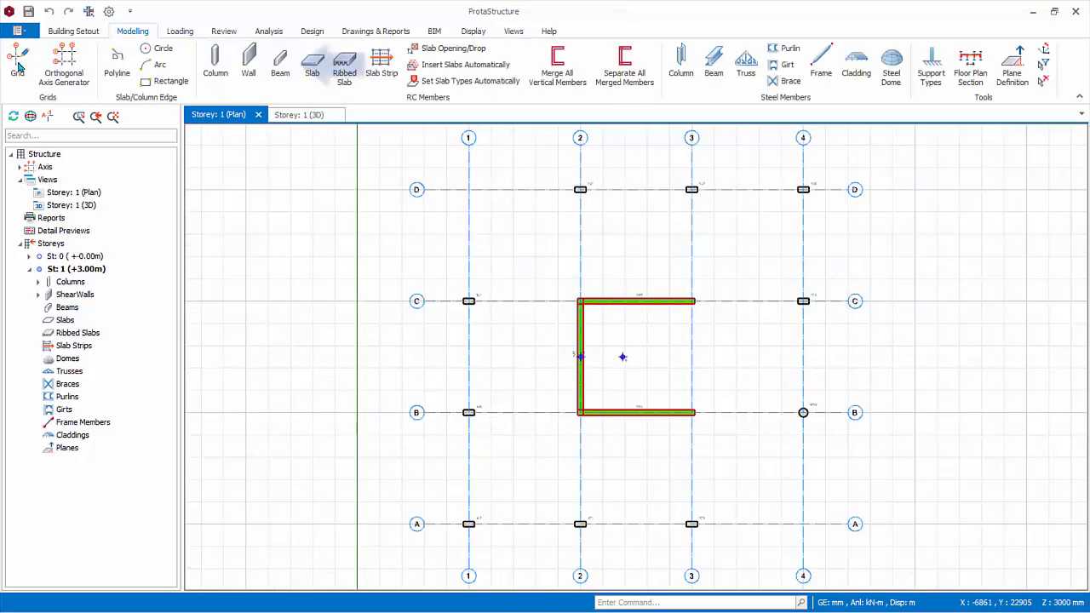
- Insert 250×500 mm beams 1B1–1B17 between the columns along the grid lines, starting at A1
click(280, 63)
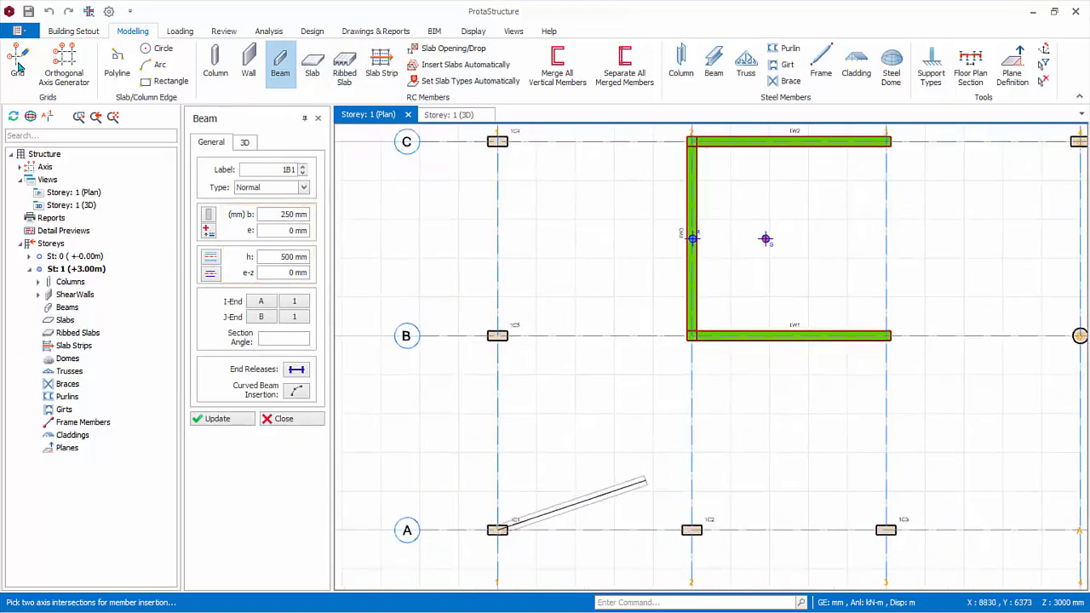
scroll(down, 3)
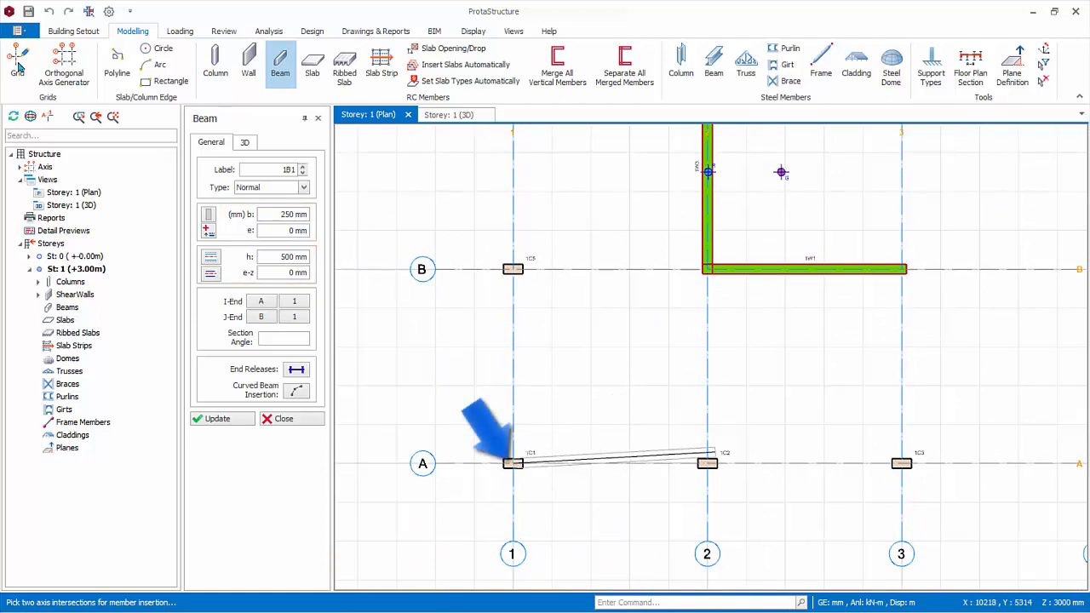
click(707, 464)
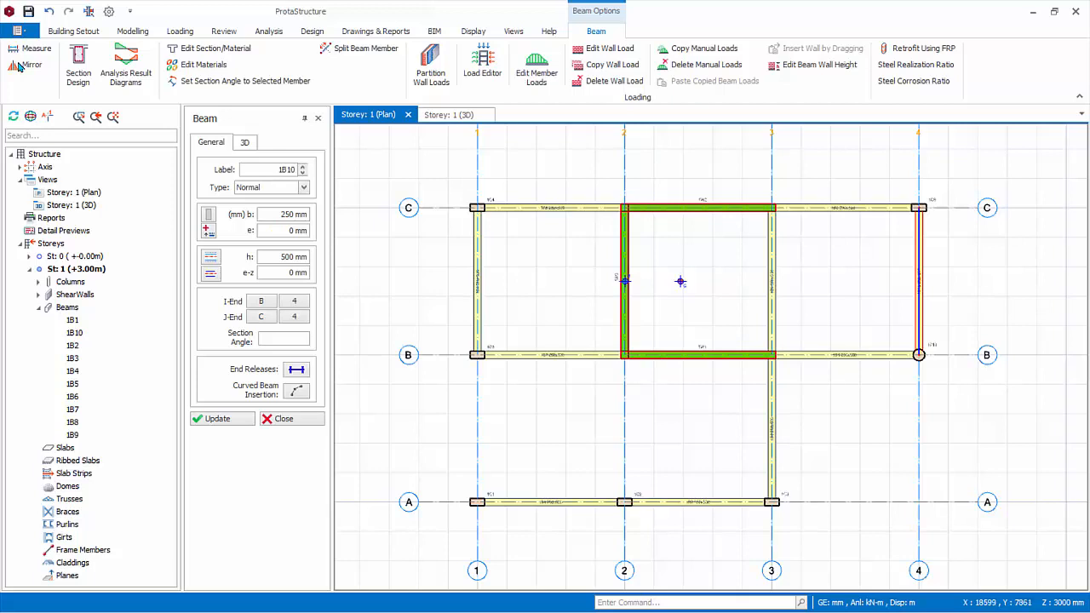
mouse_move(681, 281)
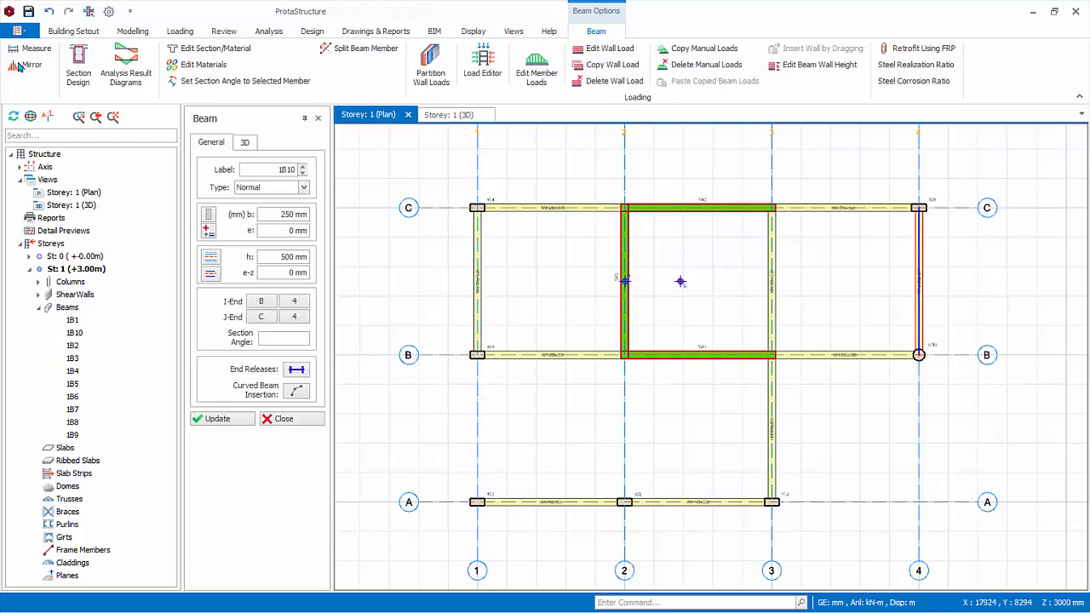
scroll(down, 3)
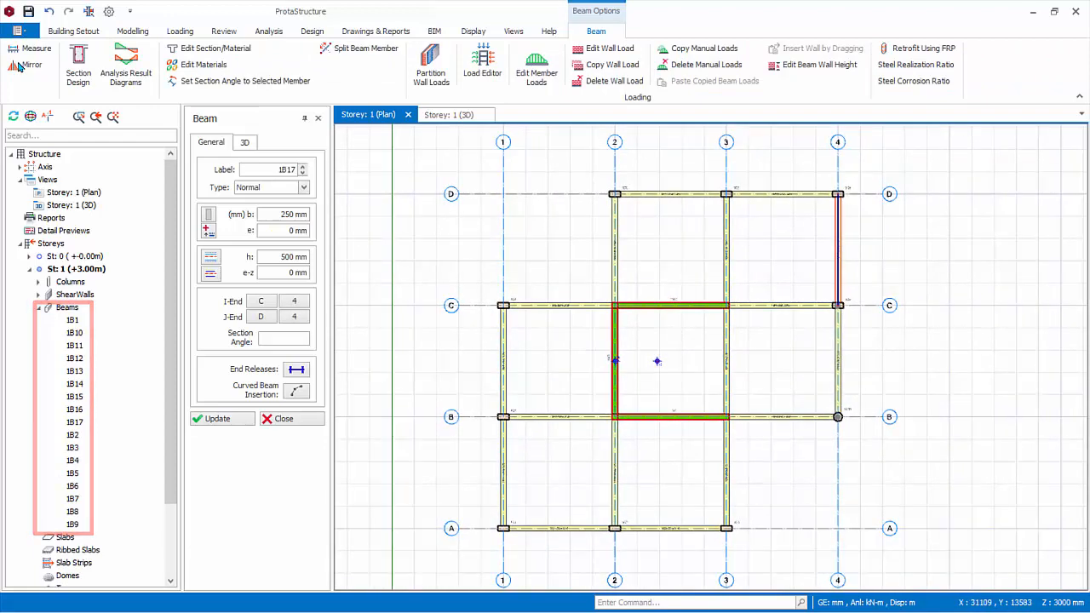
click(133, 31)
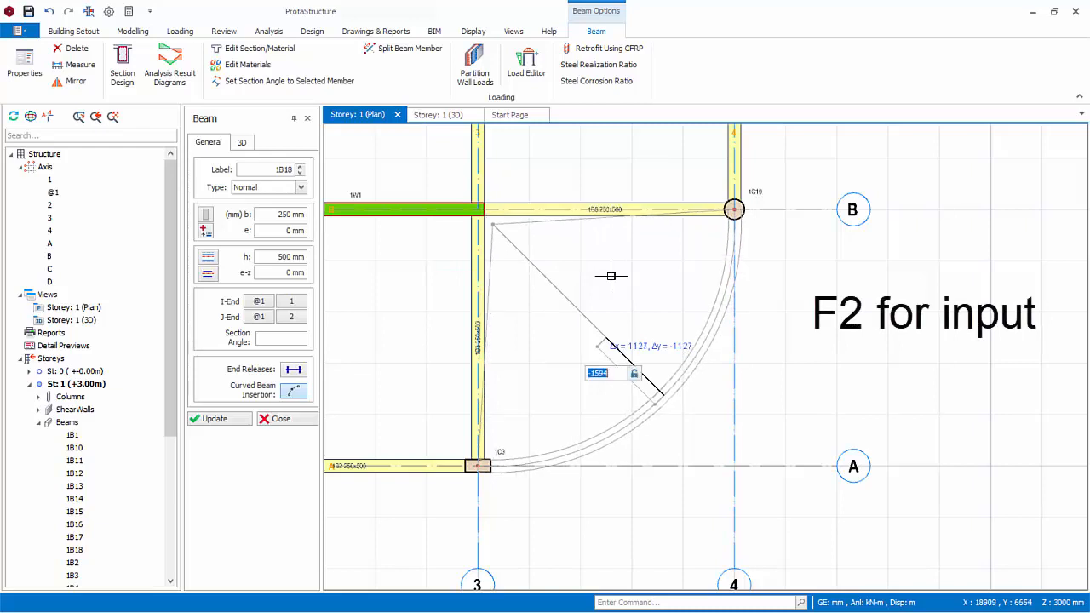
- Create curved beam 1B19 between the A3 and B4 columns with a -1500 arc offset
text(-1500)
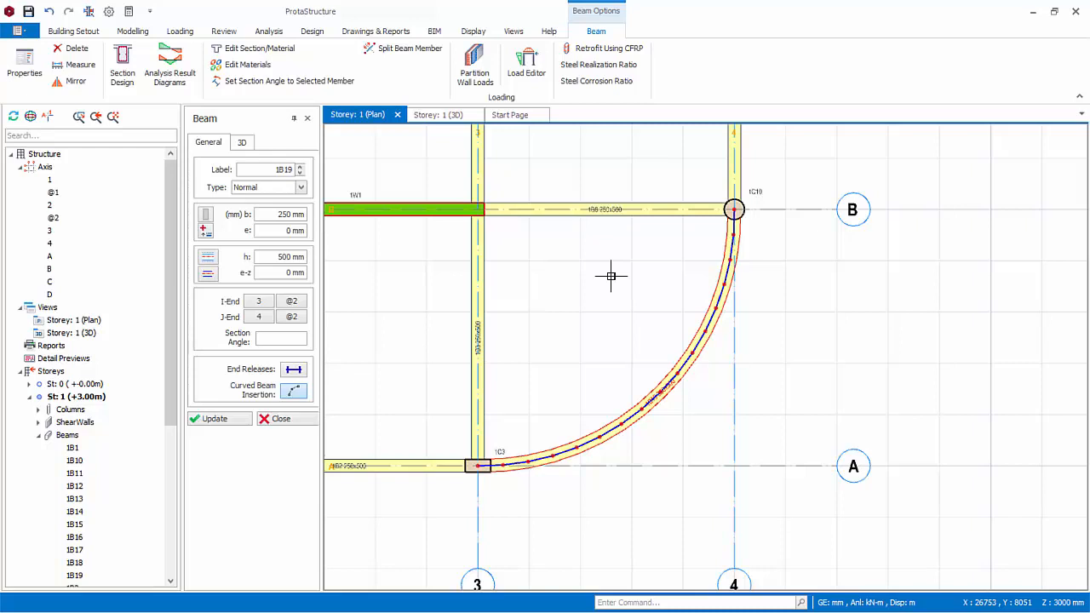
scroll(down, 3)
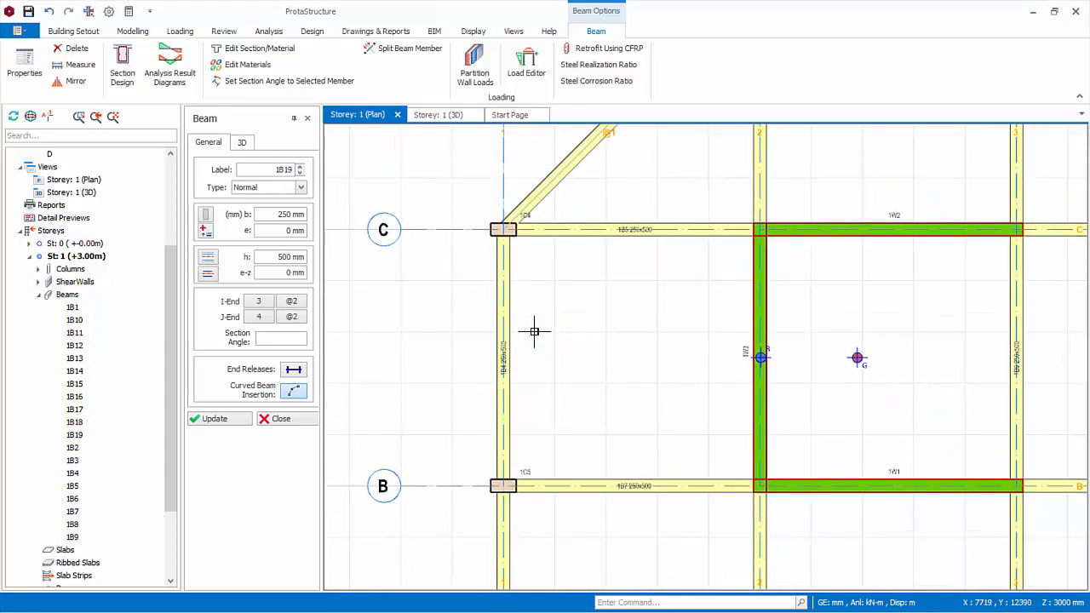
- Insert straight beam 1B20 from the wall's 0.33L point with a 1500 offset, then beam 1B21 up to axis C
click(294, 392)
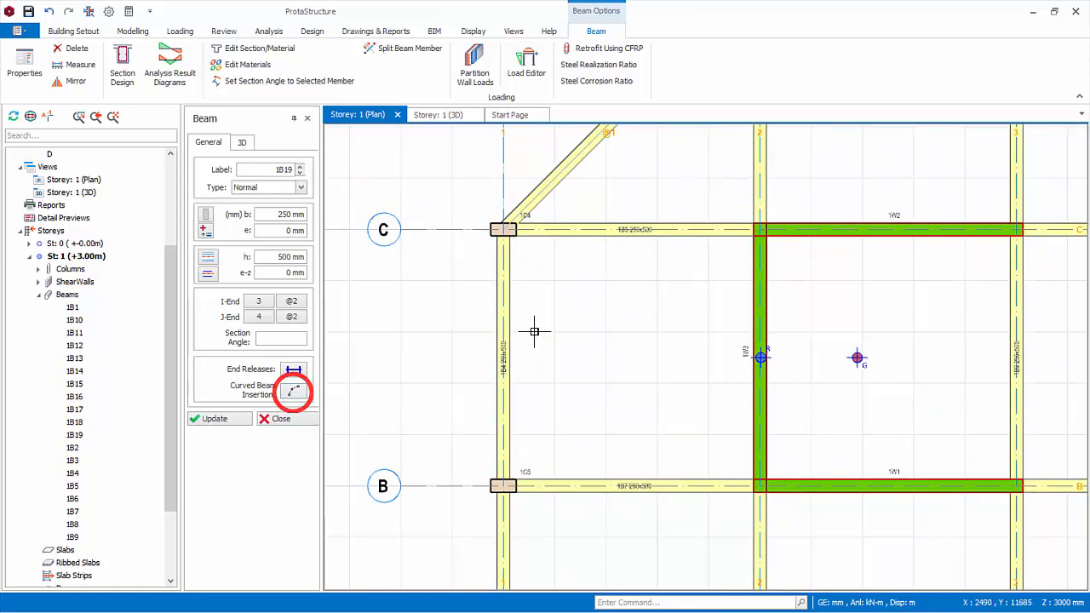
click(293, 391)
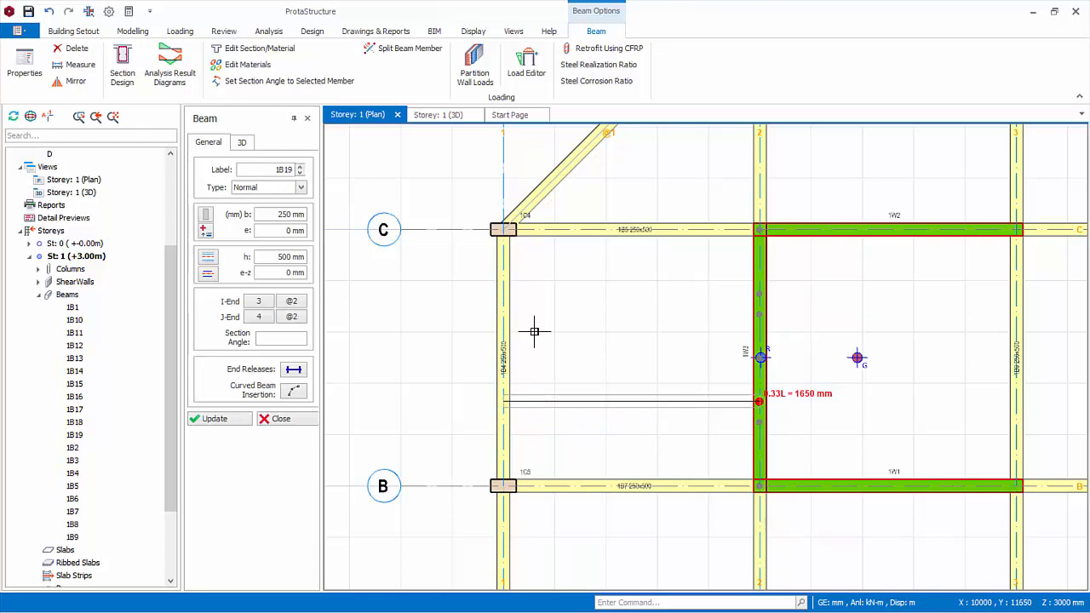
click(132, 30)
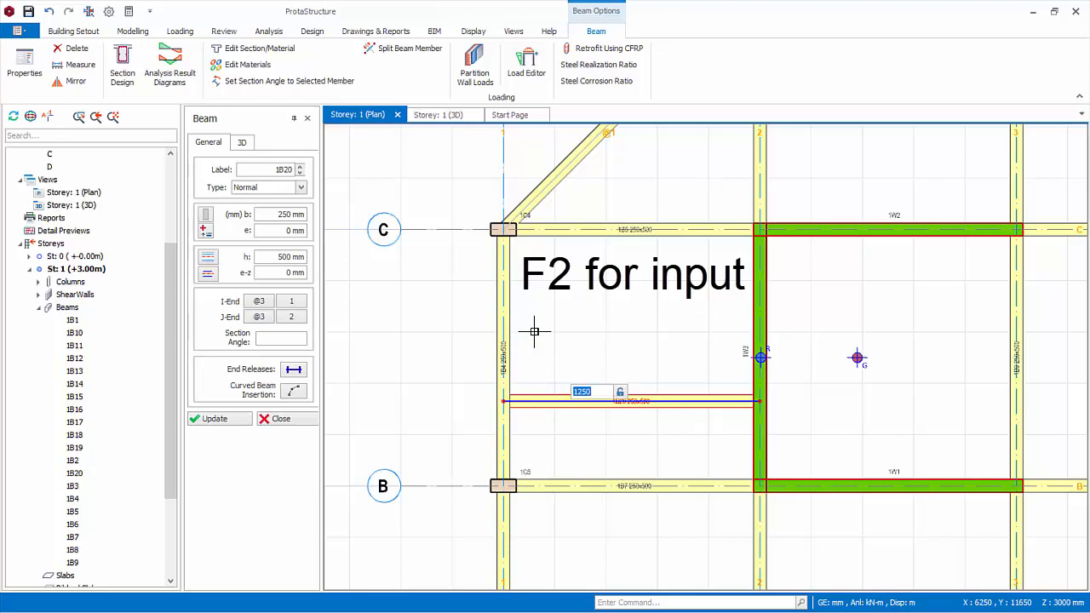
text(1500)
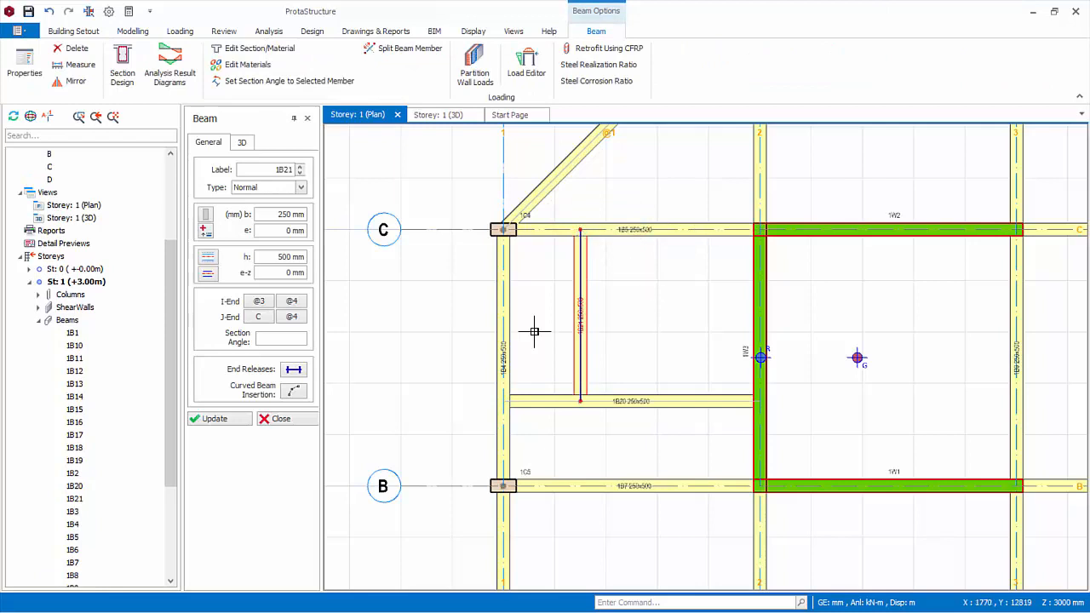
scroll(down, 3)
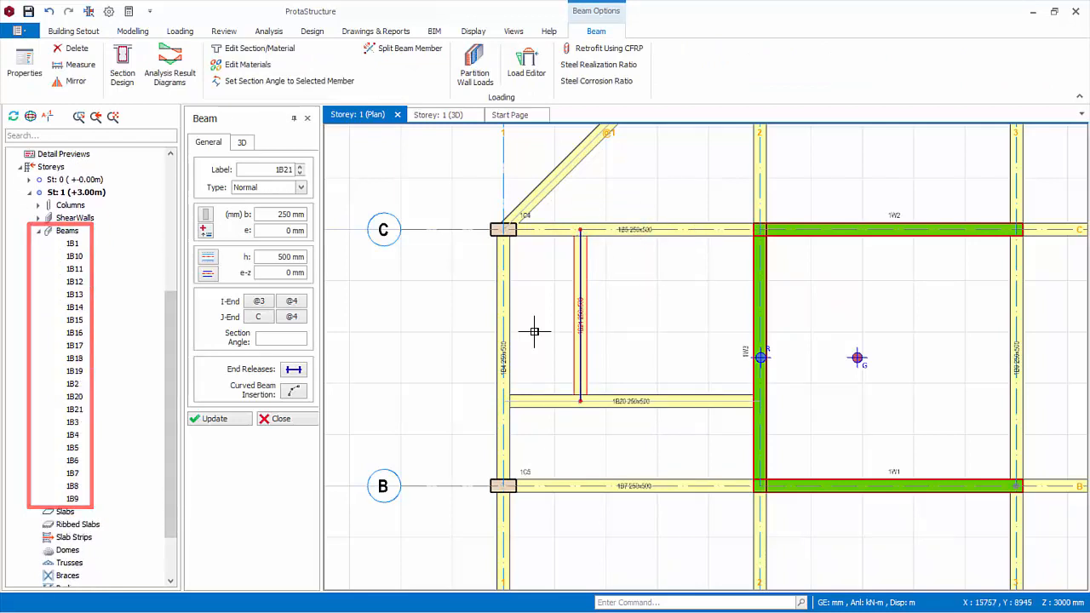
click(132, 32)
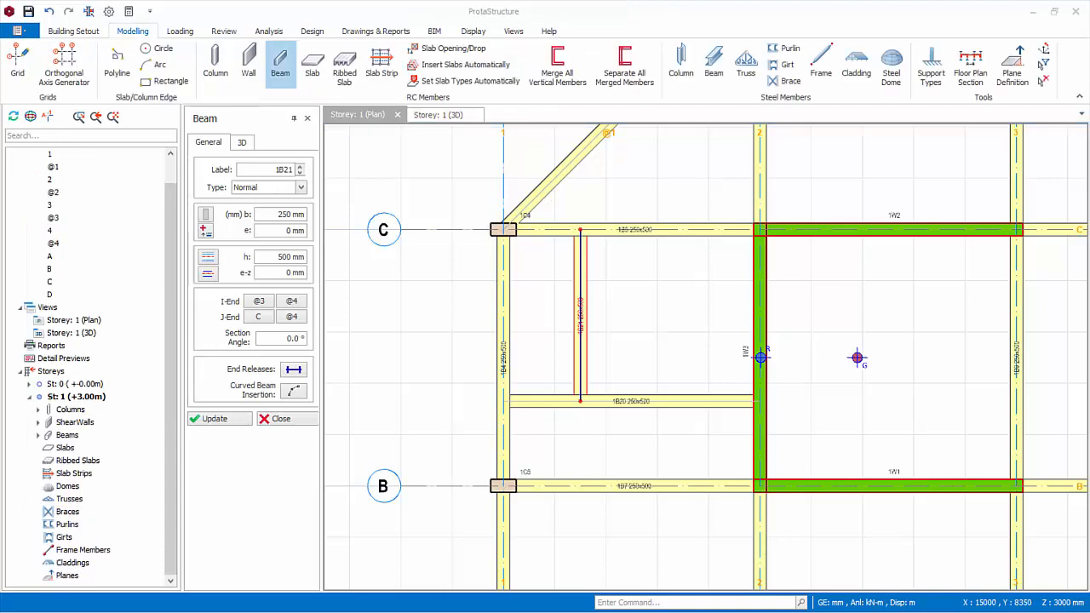
mouse_move(345, 192)
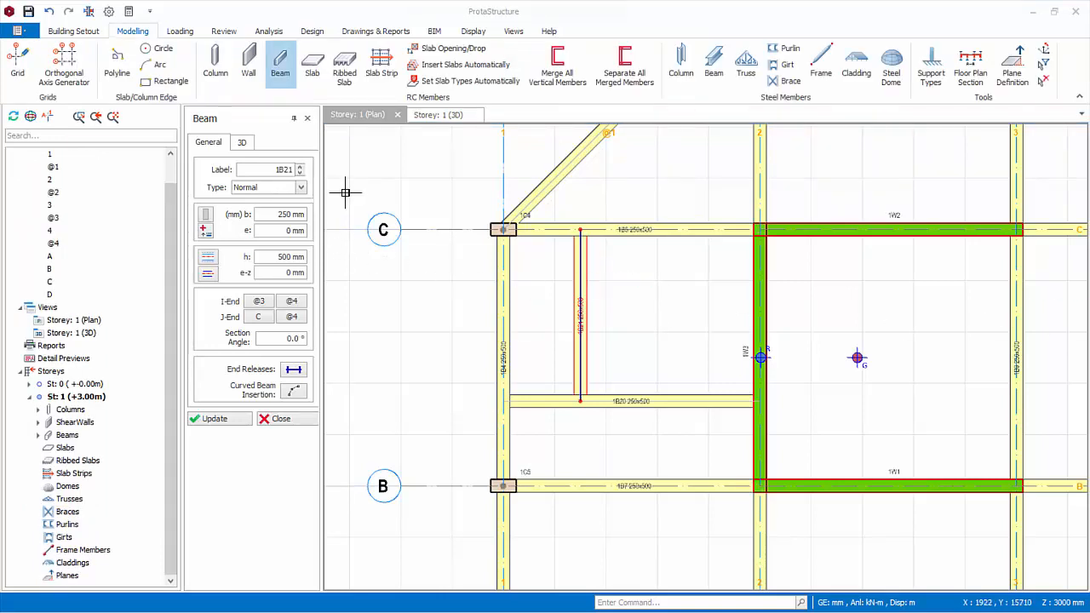
click(300, 186)
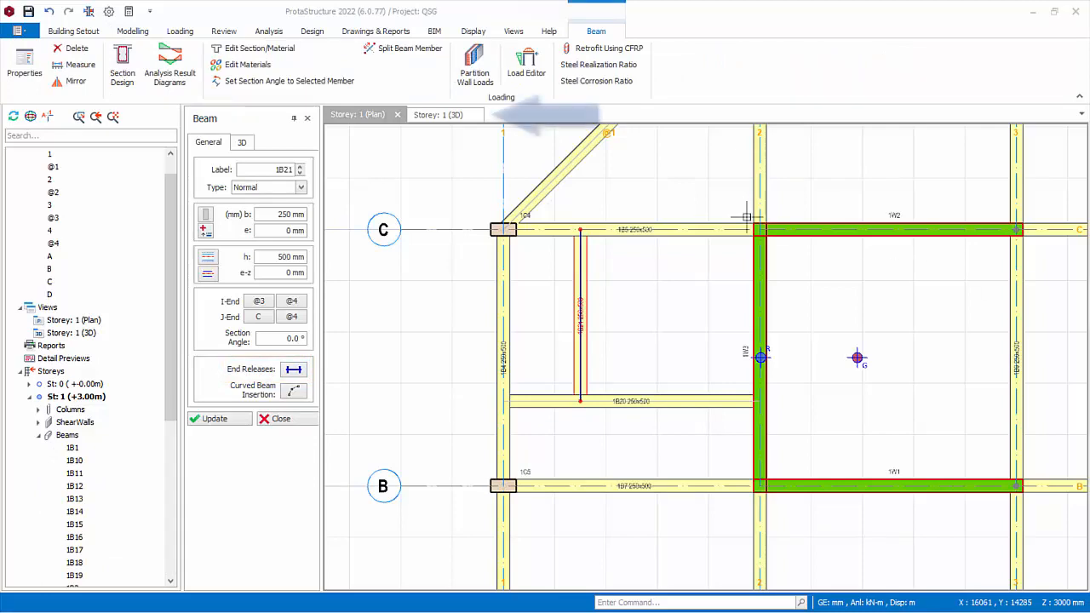
- In the 3D view, give beam 1B21 a -1500 mm start-end height offset
click(437, 114)
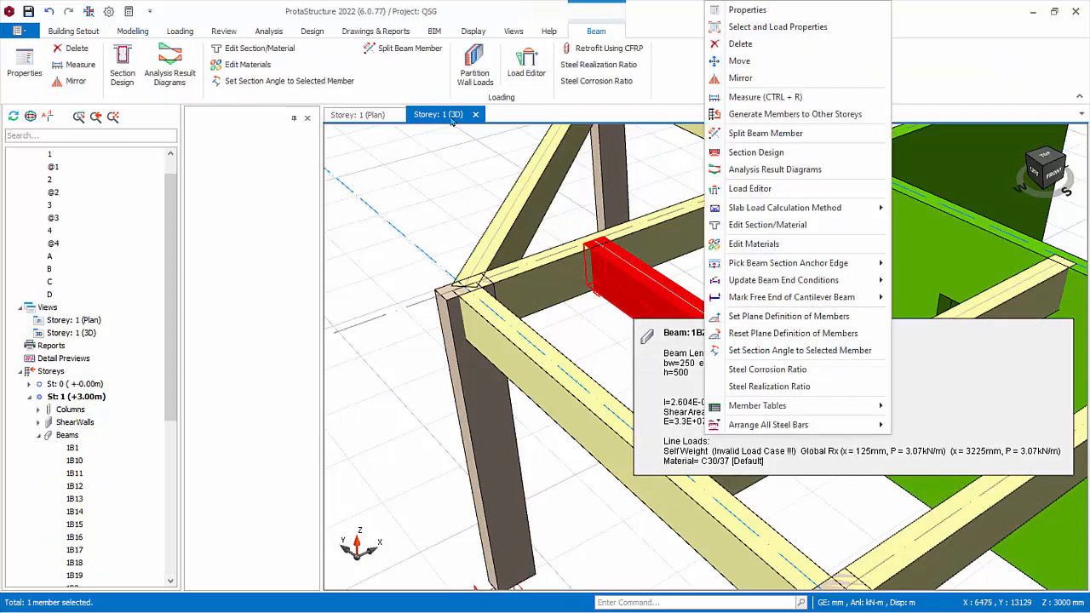
click(747, 9)
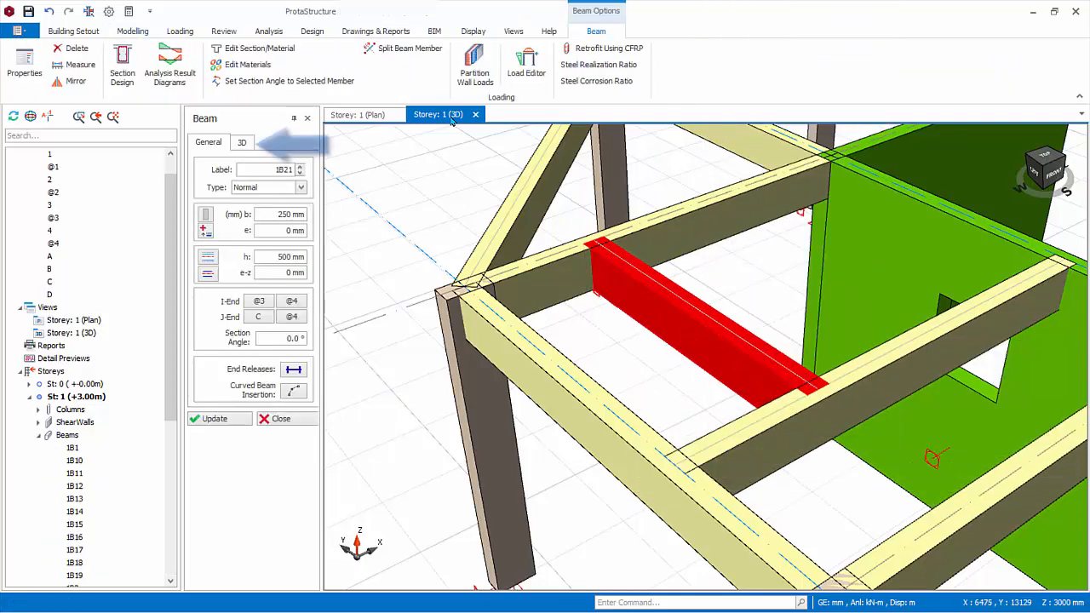
click(242, 143)
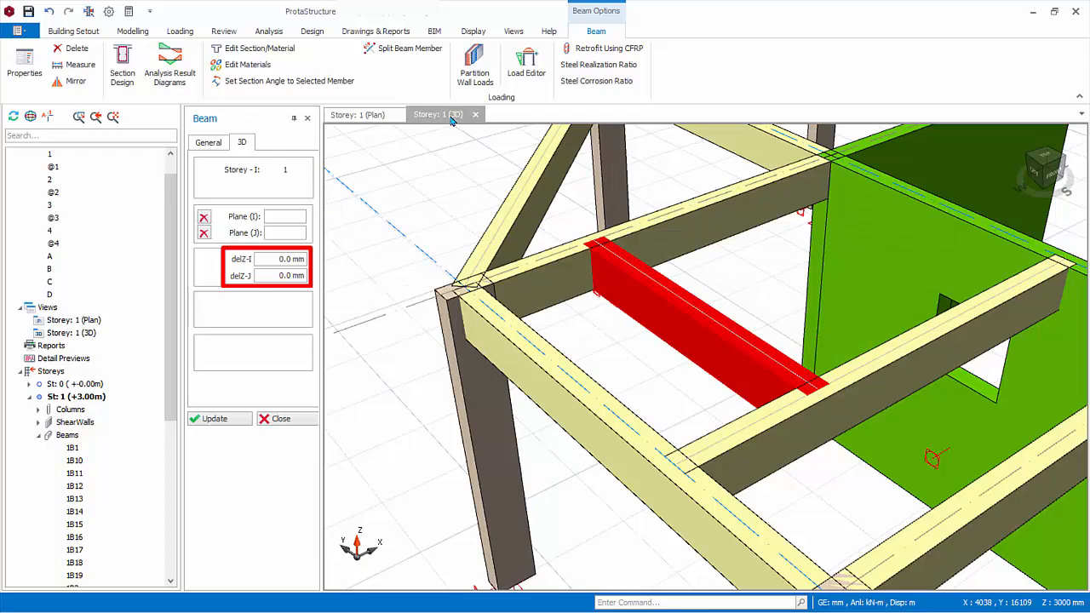
text(15)
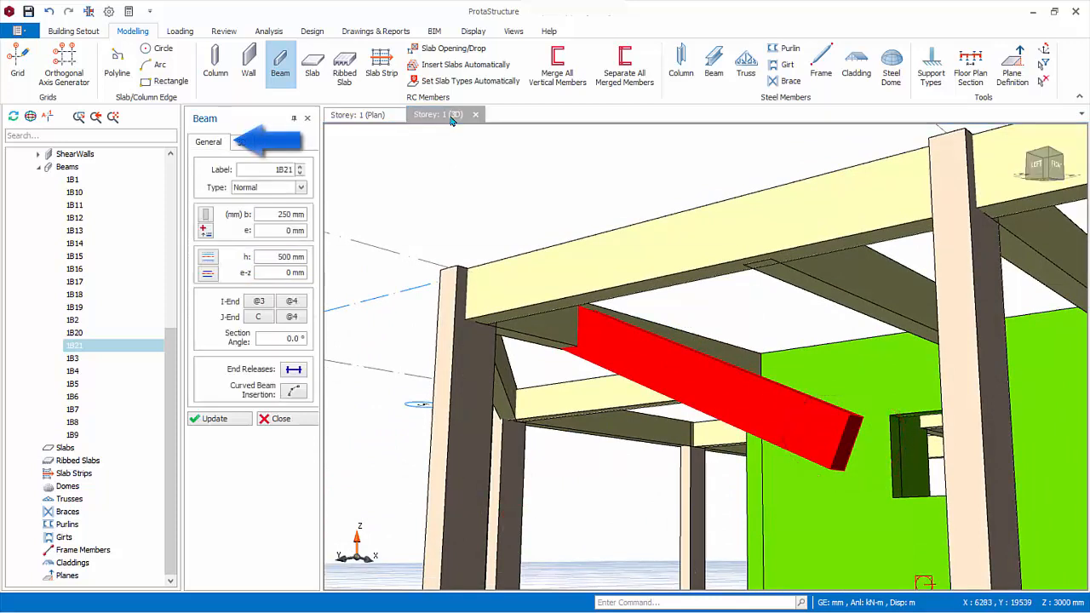
mouse_move(273, 272)
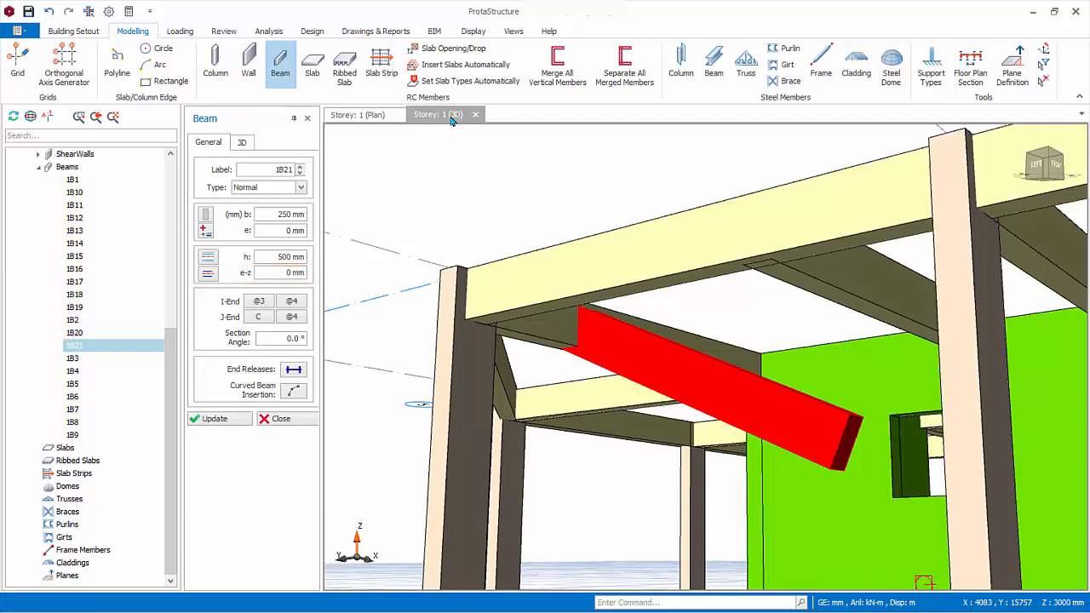
- Reset beam 1B21's delZ-I height offset back to 0.0 mm
click(242, 142)
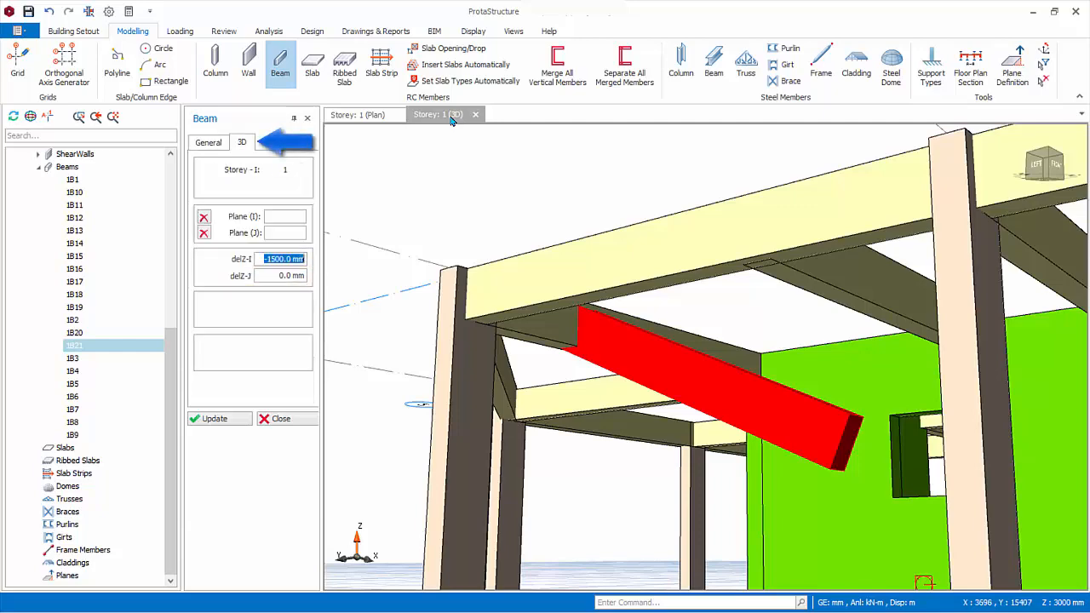
text(0.0 mm)
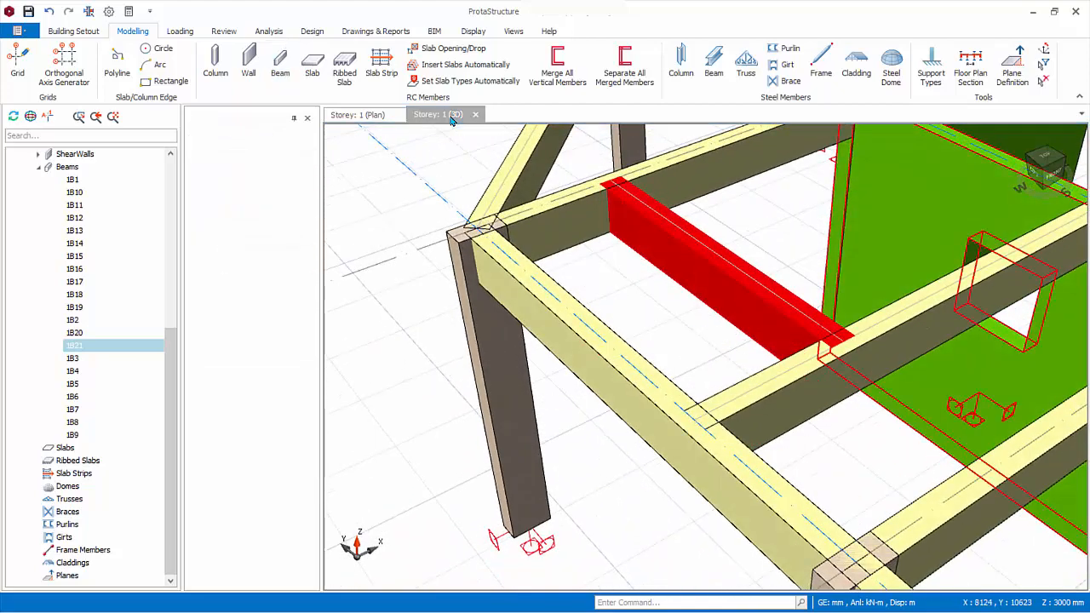
- In plan, offset axis 4 to create axis 5 and start placing beam 1B22
click(223, 114)
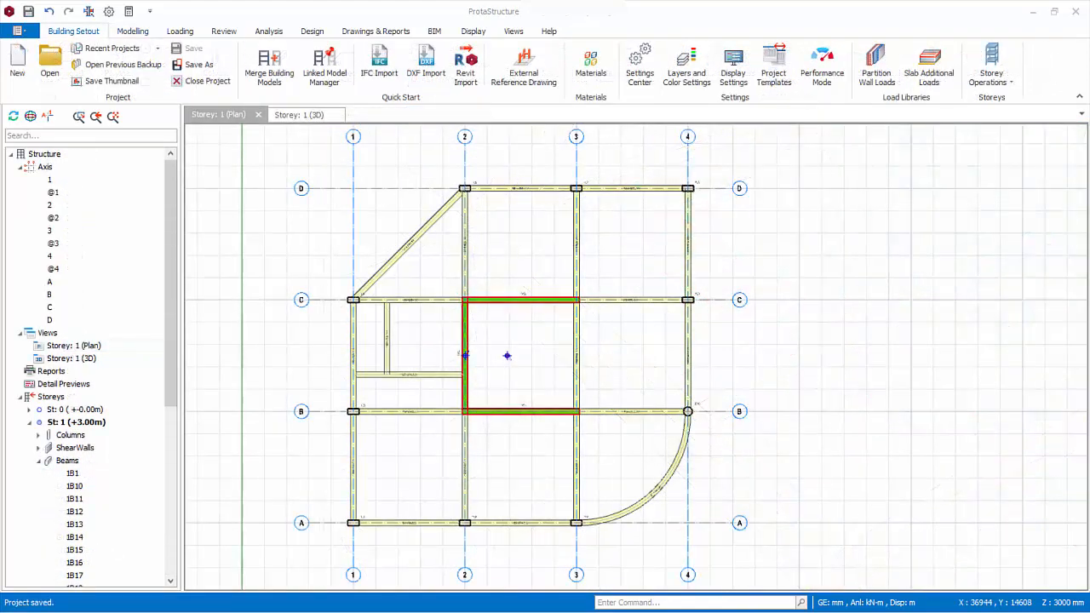
mouse_move(851, 282)
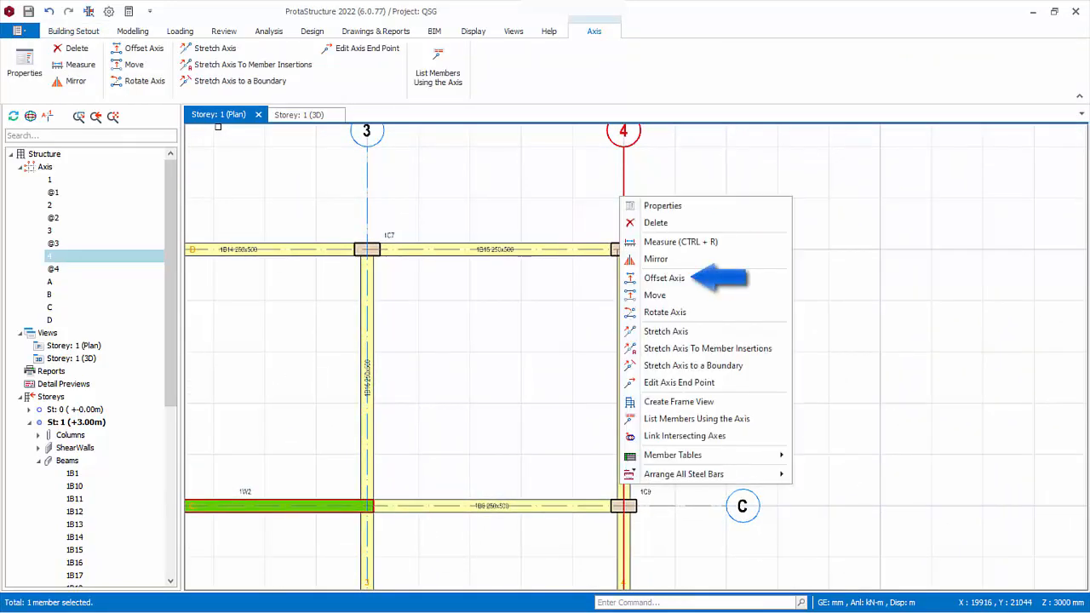
mouse_move(664, 278)
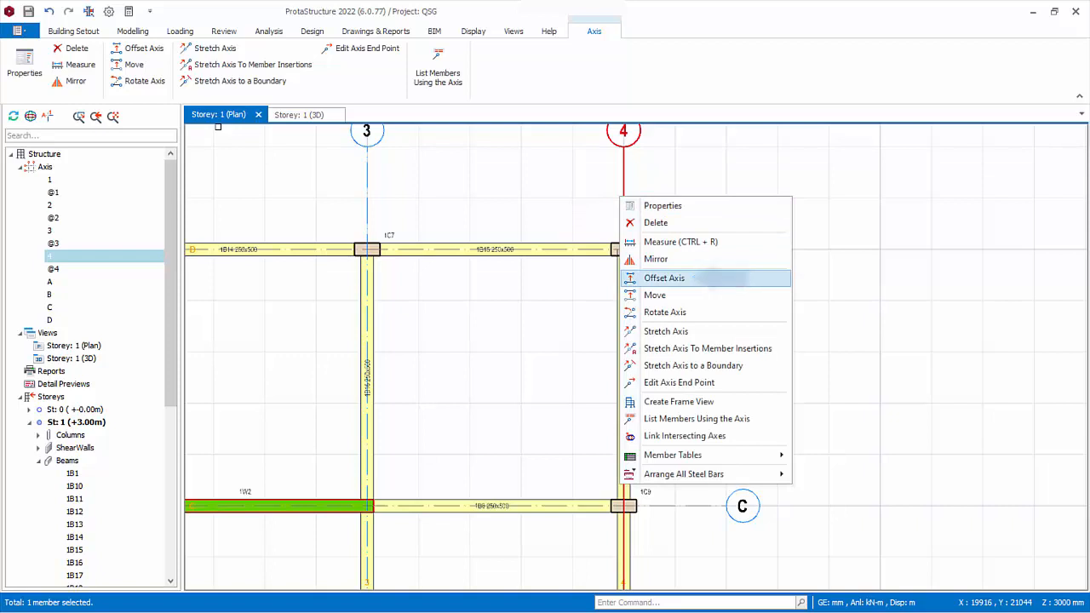
click(664, 278)
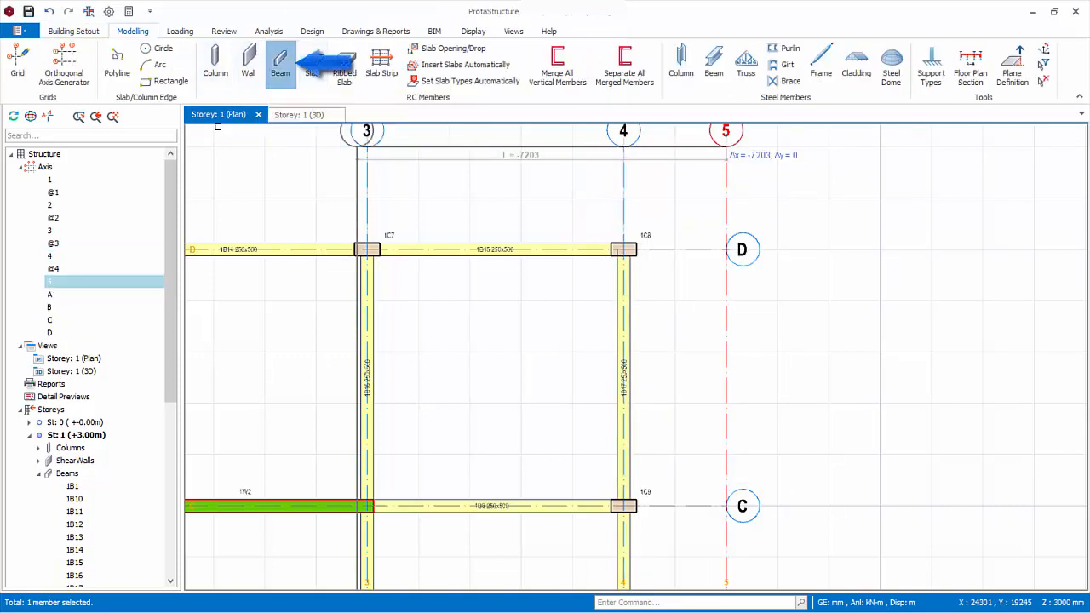
click(280, 64)
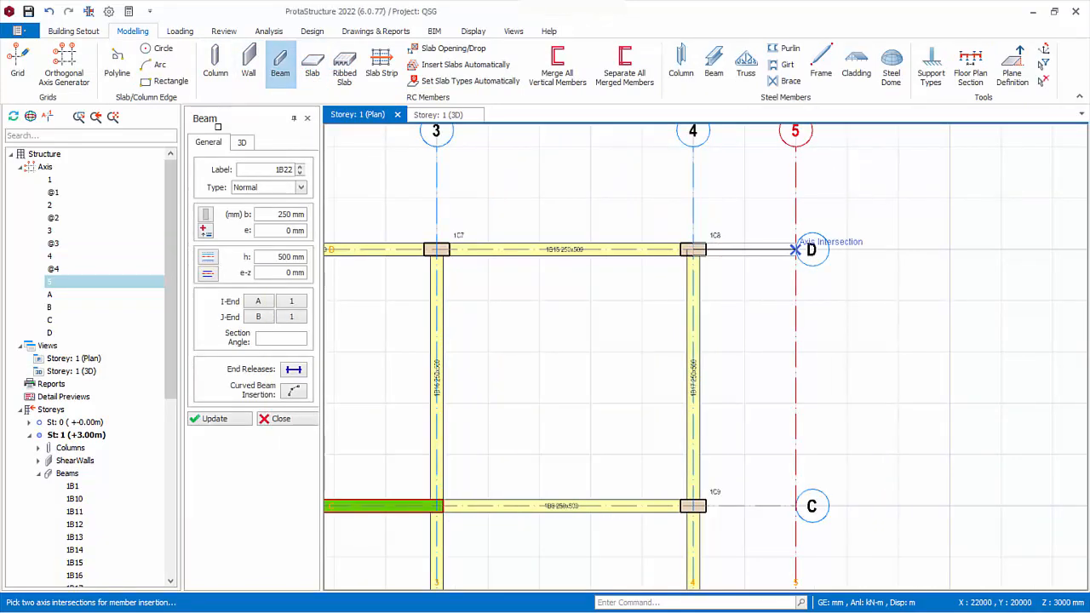
- Insert 250×500 mm cantilever beam 1B22 from D4 to D5 and review its end-condition options
click(796, 249)
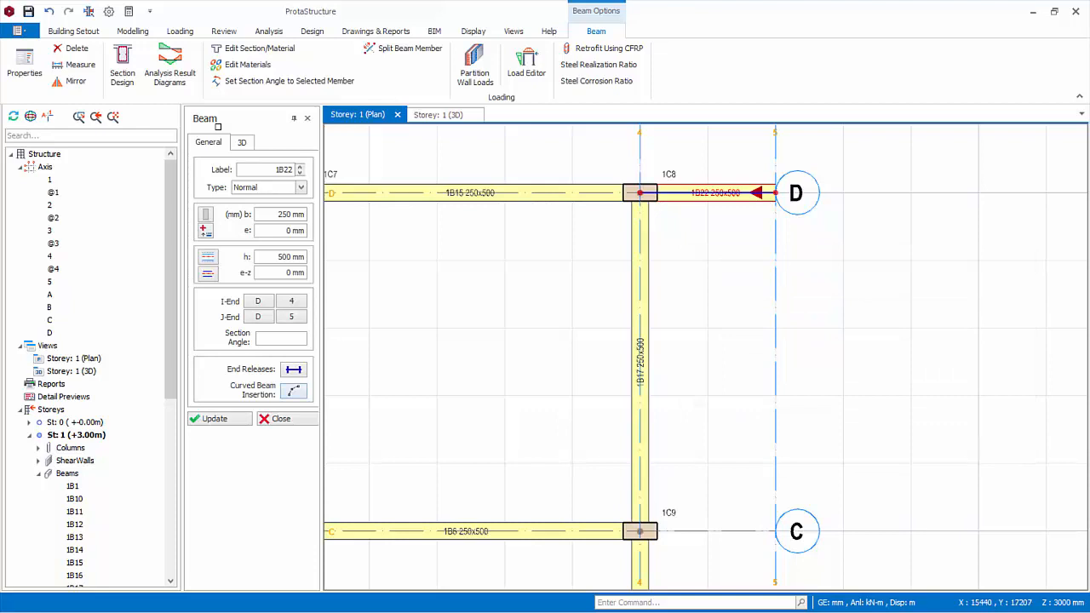
right_click(796, 192)
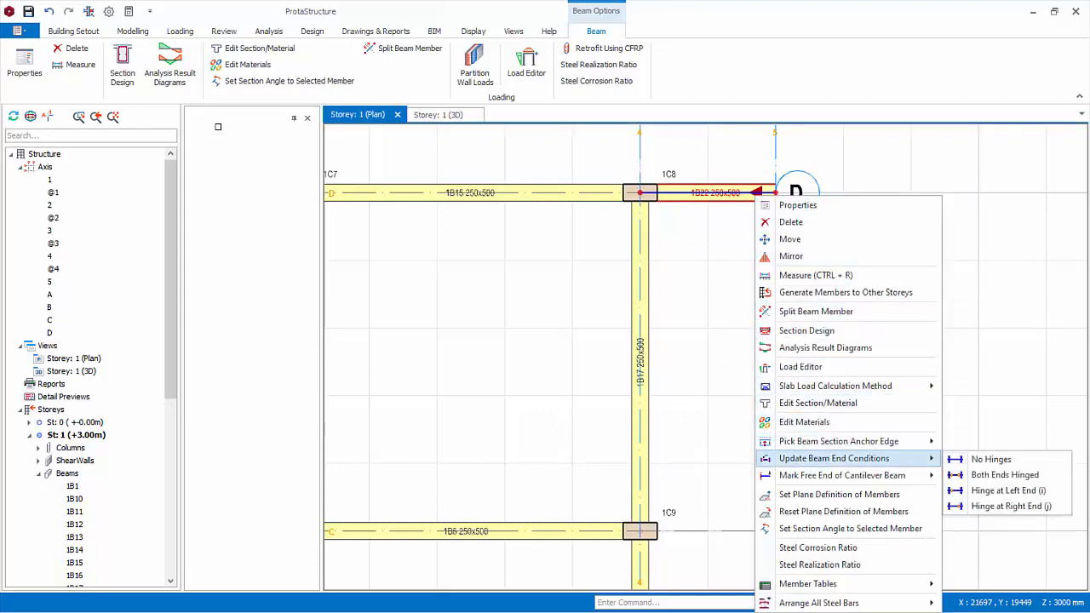
mouse_move(841, 475)
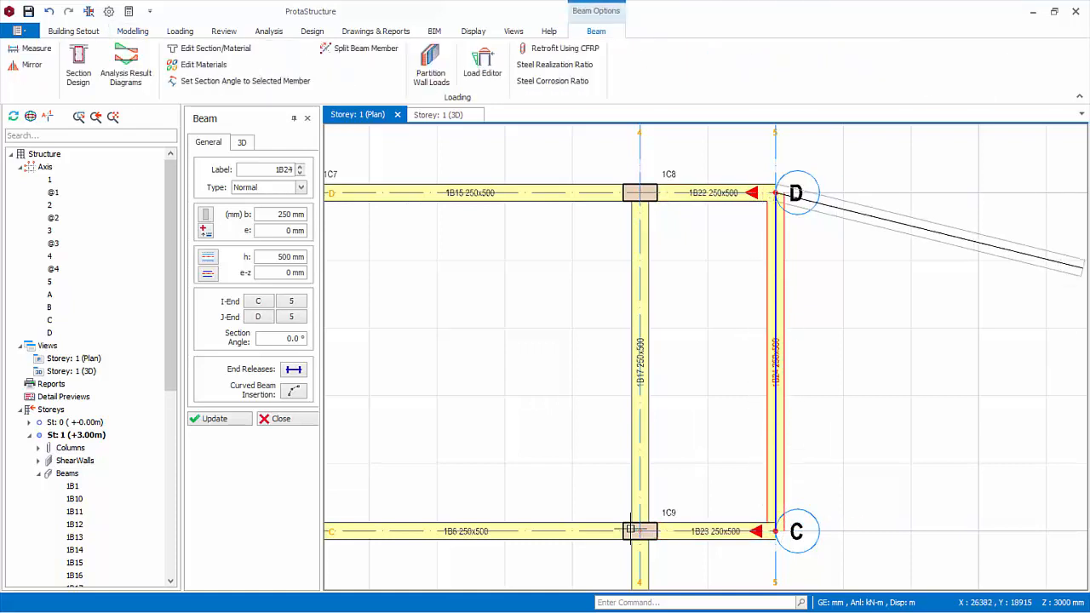
- End beam insertion and view the 25 mm Member Section Eccentricity Step in the environment options
click(277, 418)
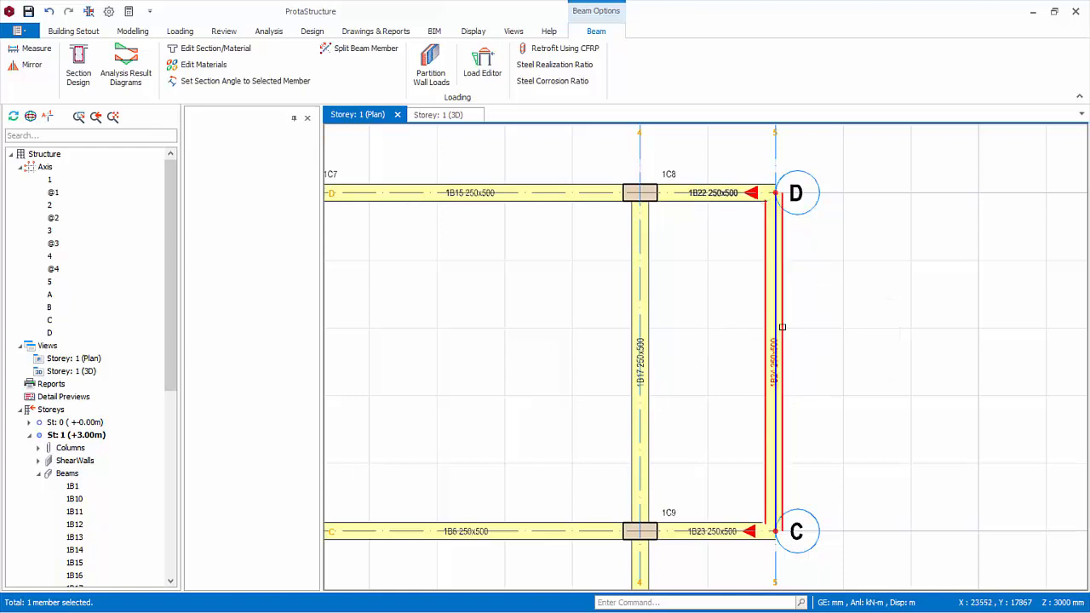
click(73, 31)
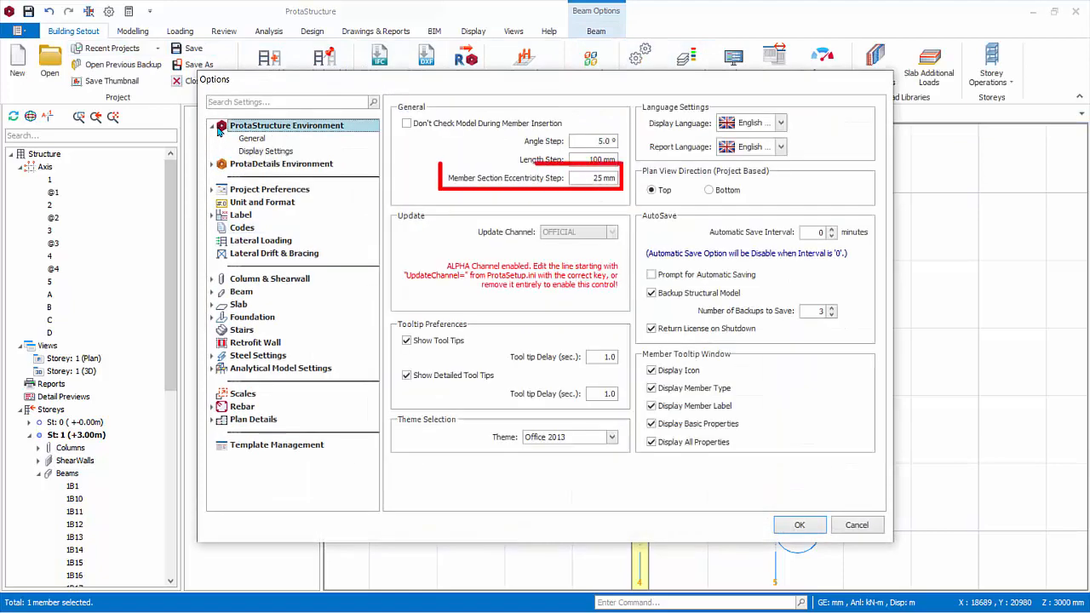
- Review the General options and close the Options dialog with OK
click(251, 138)
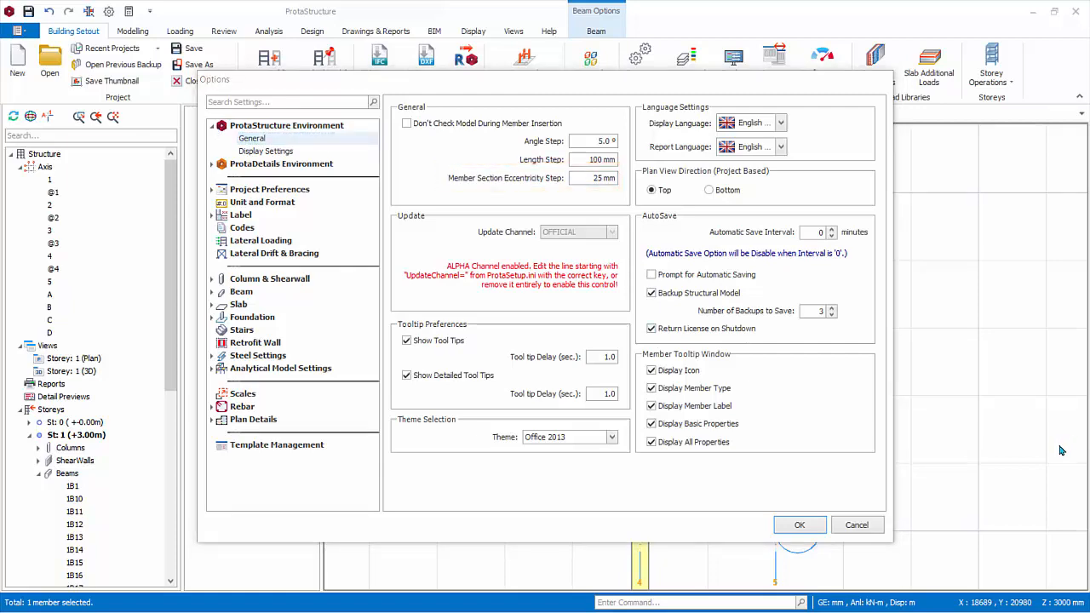
click(799, 525)
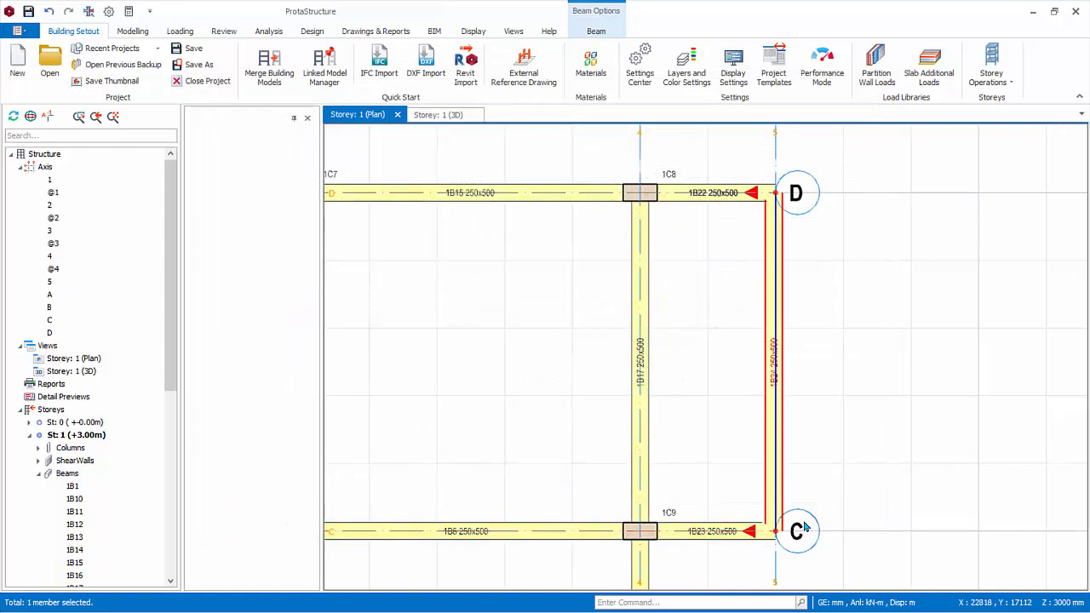
- Nudge beam 1B24 left, select the axis-5 beams and bring up the beams-only Member Filters dialog
key(Left)
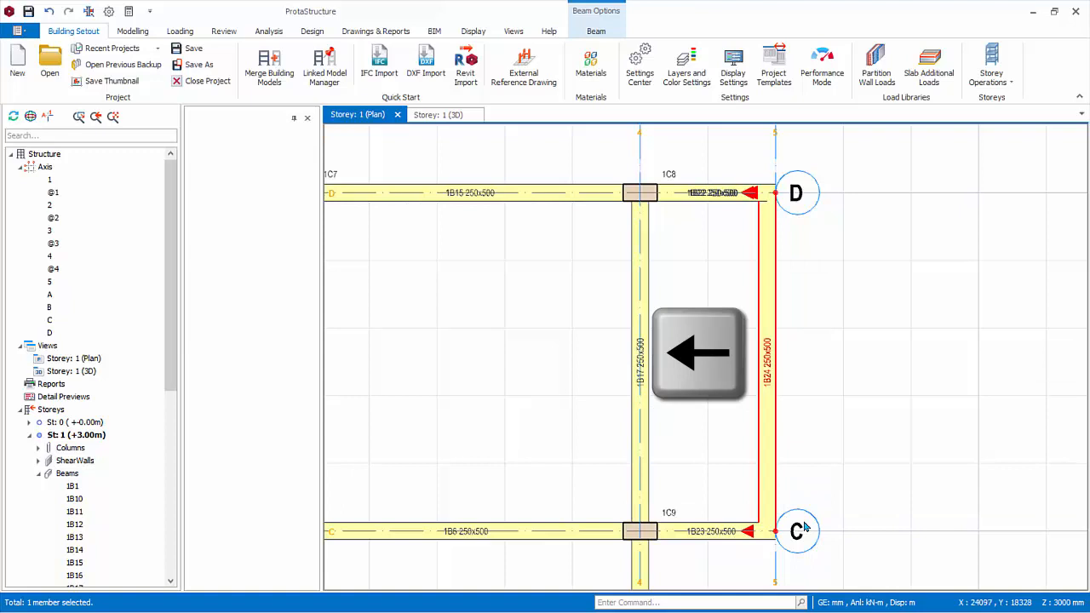
click(132, 30)
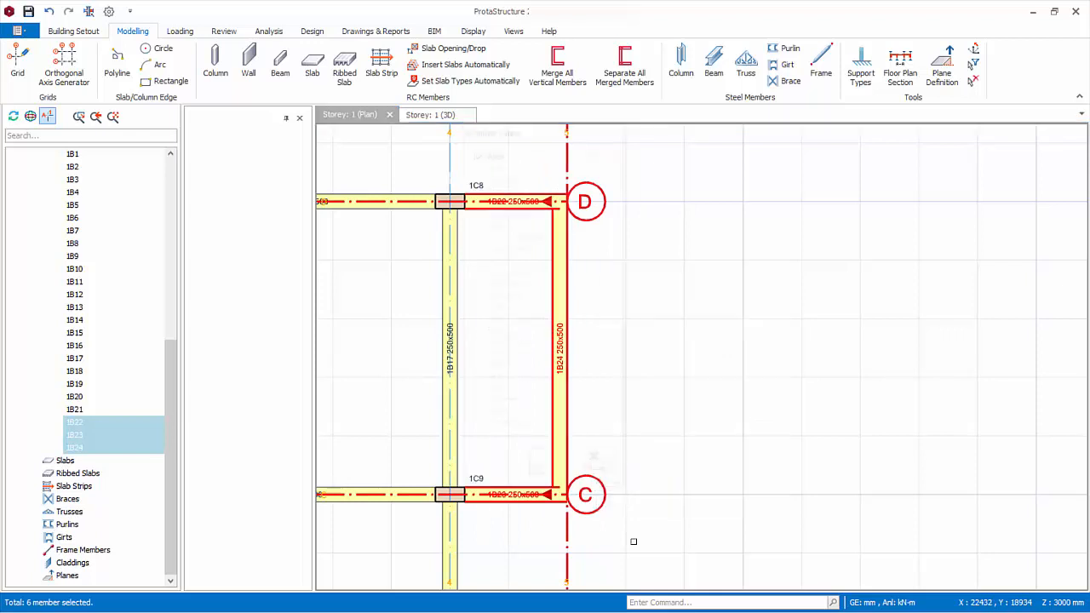
click(78, 117)
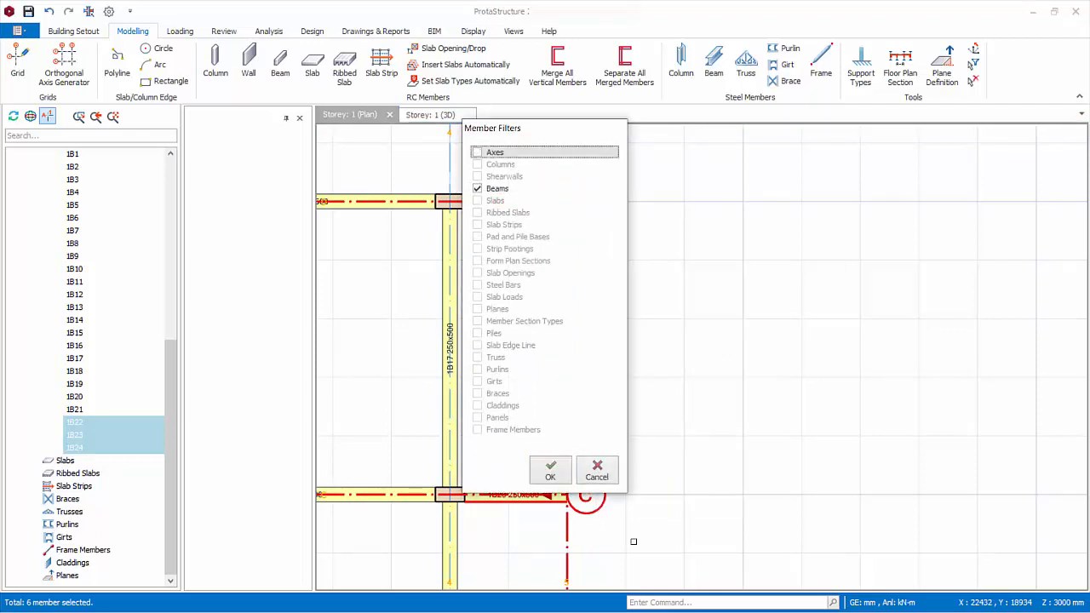